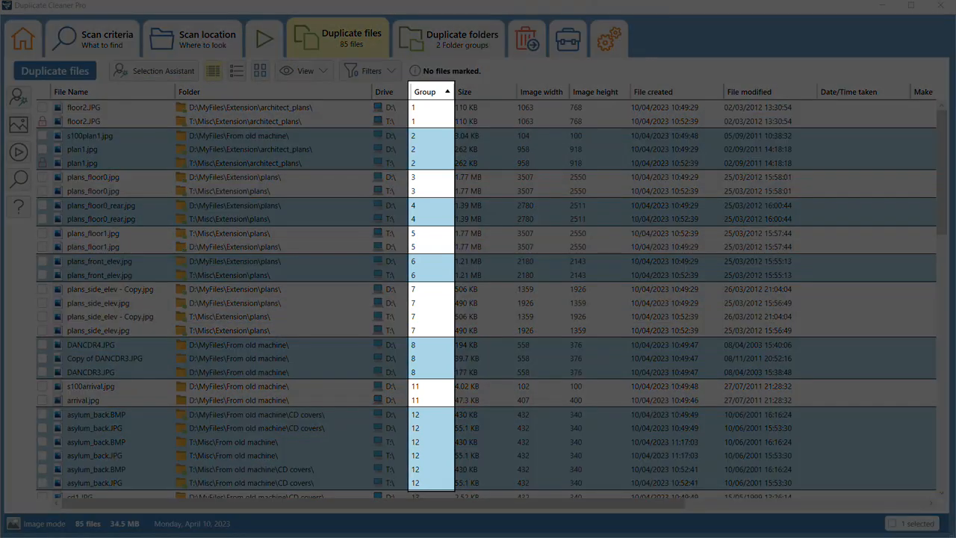
mouse_move(424, 77)
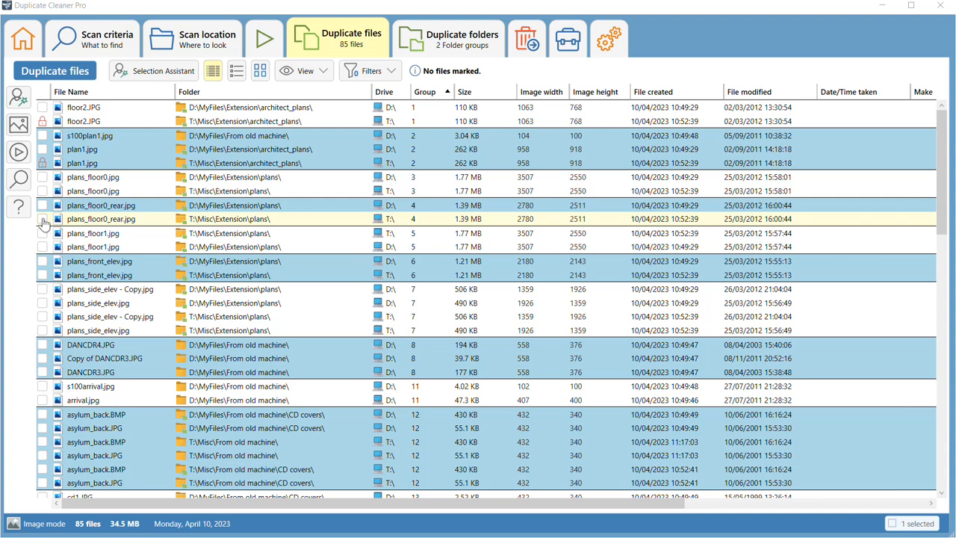
Mark floor plan duplicates by hand — plans_floor0_rear.jpg and others — toggling plans_floor1.jpg off again.
click(42, 218)
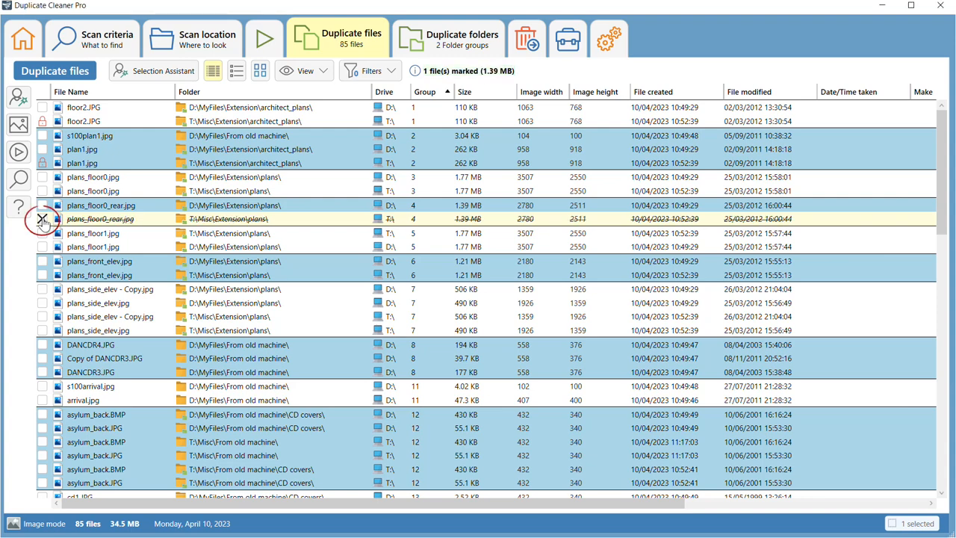
click(42, 218)
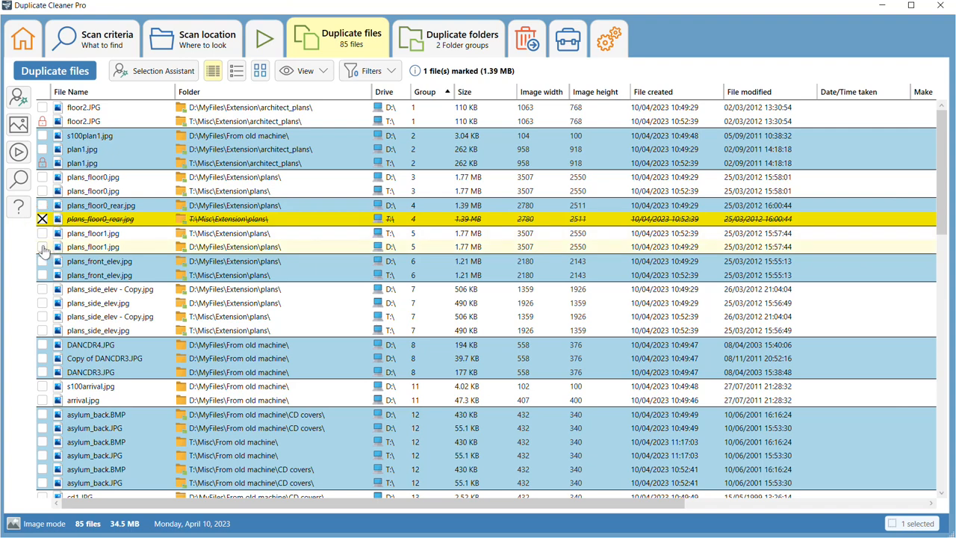
click(41, 246)
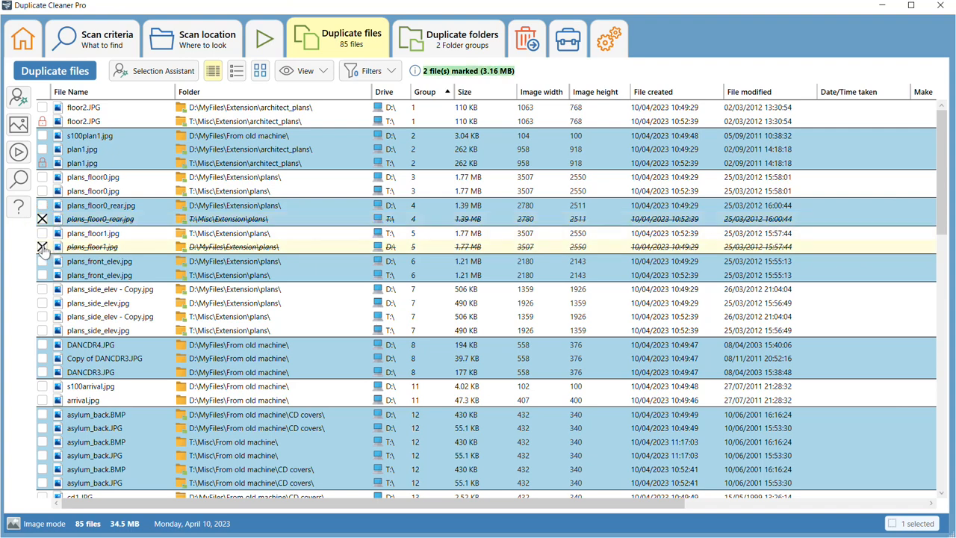
click(42, 247)
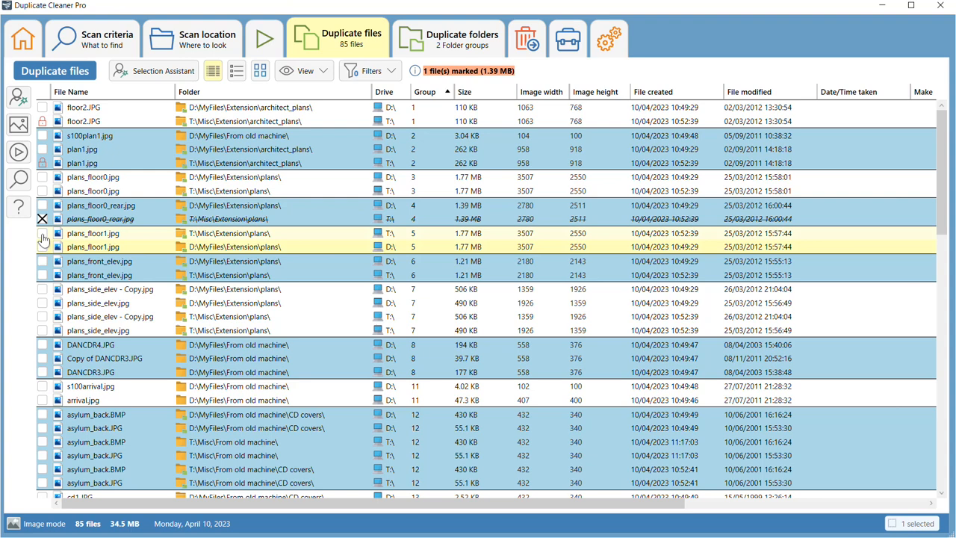
click(42, 233)
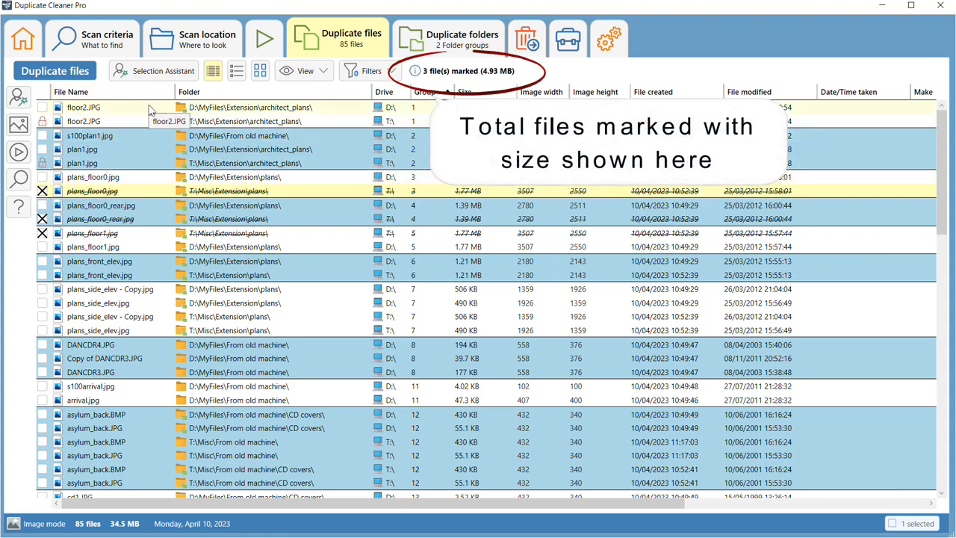
mouse_move(192, 63)
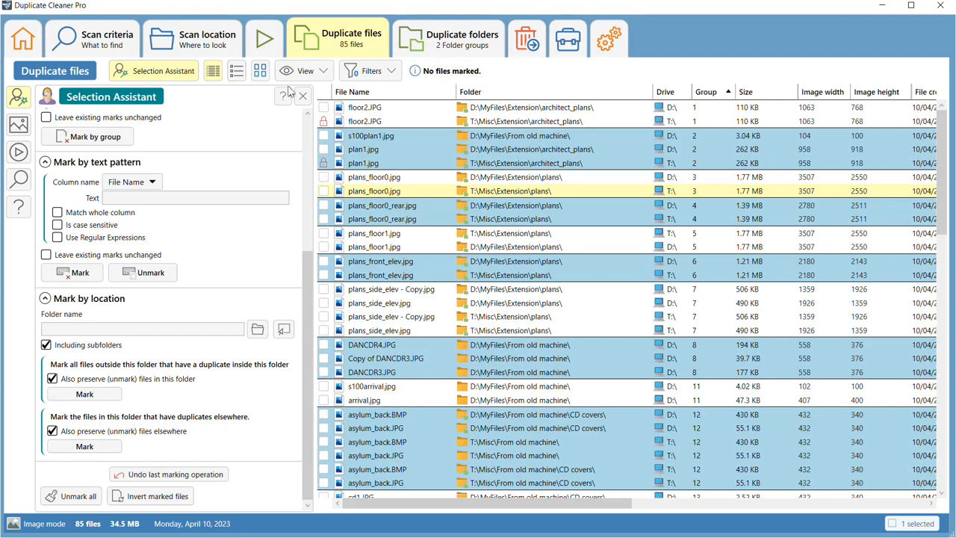
Mark all six duplicates found in T:\Misc\Extension\plans\ via plans_floor1.jpg's Mark menu.
click(302, 95)
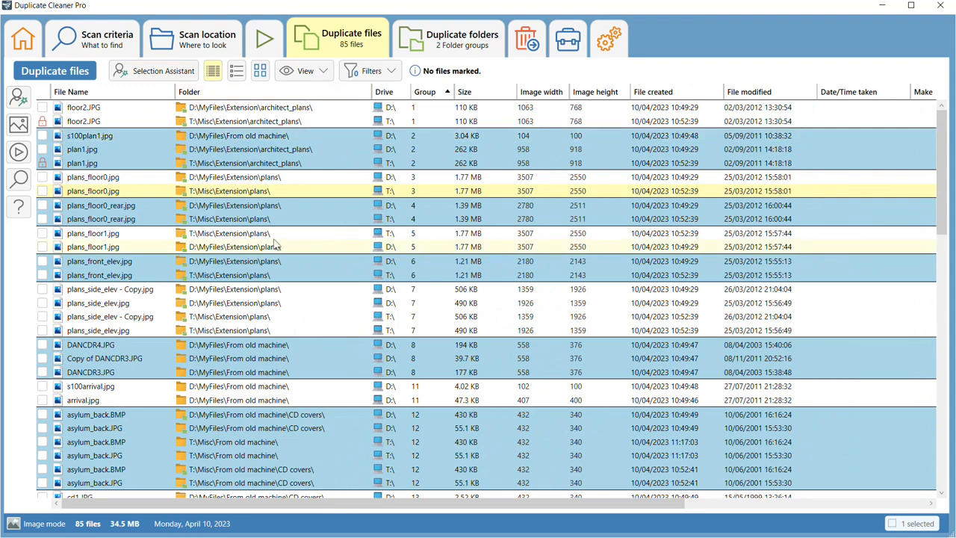
right_click(92, 233)
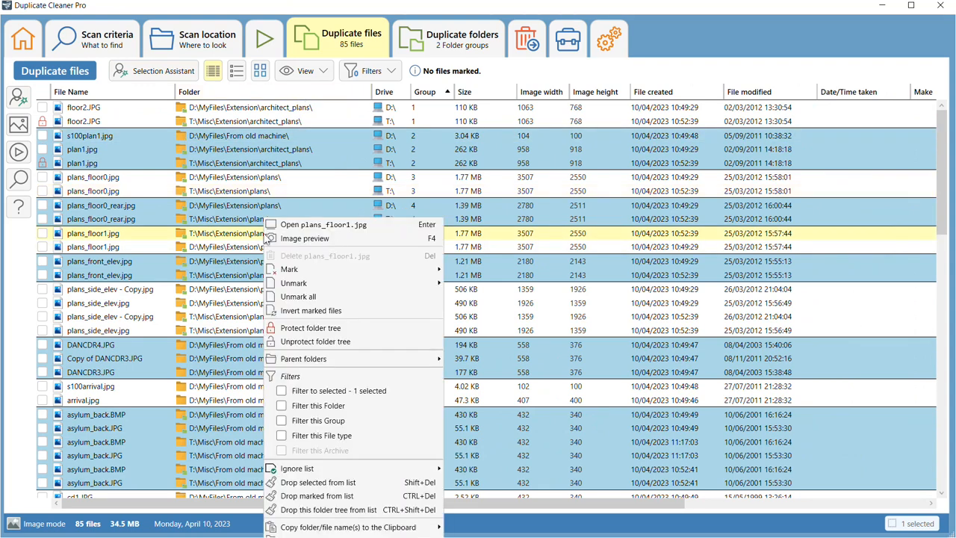
mouse_move(306, 266)
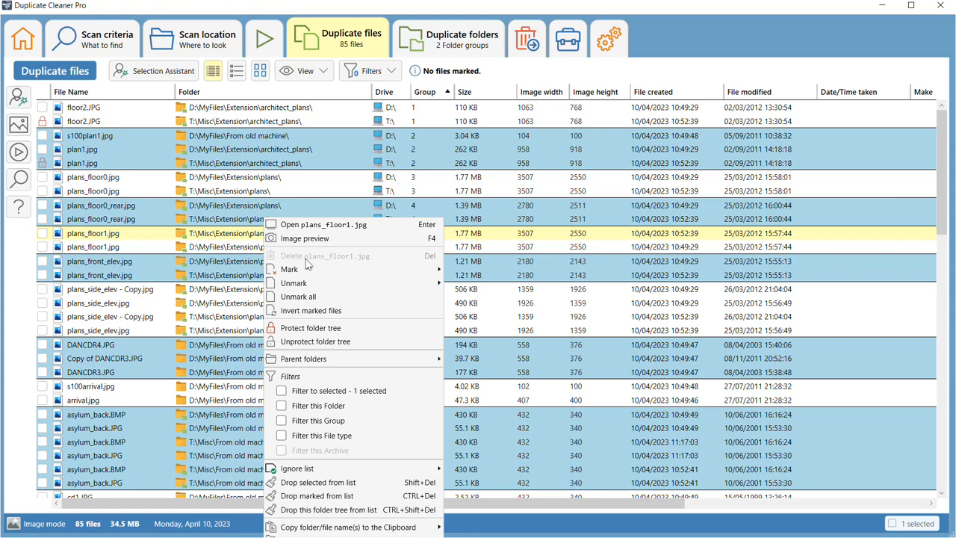
mouse_move(290, 269)
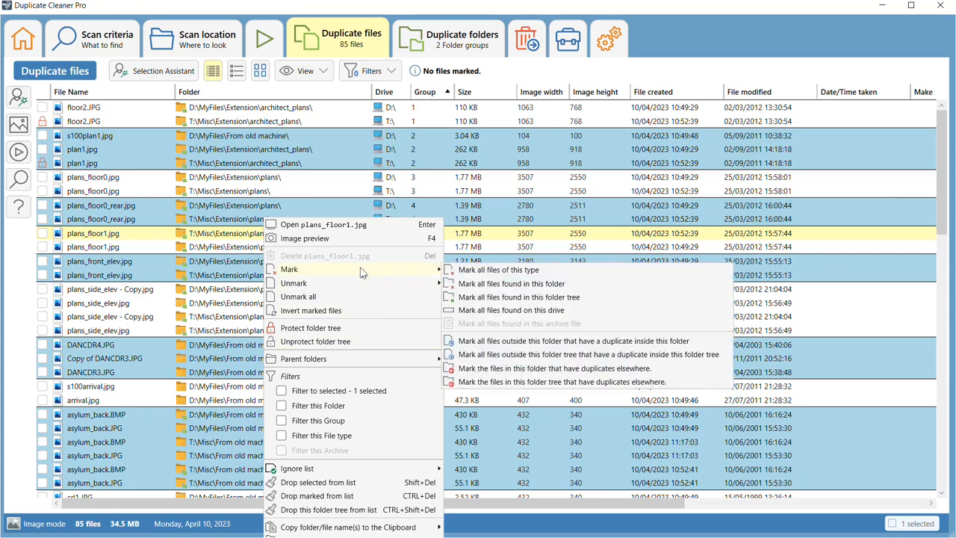
mouse_move(511, 284)
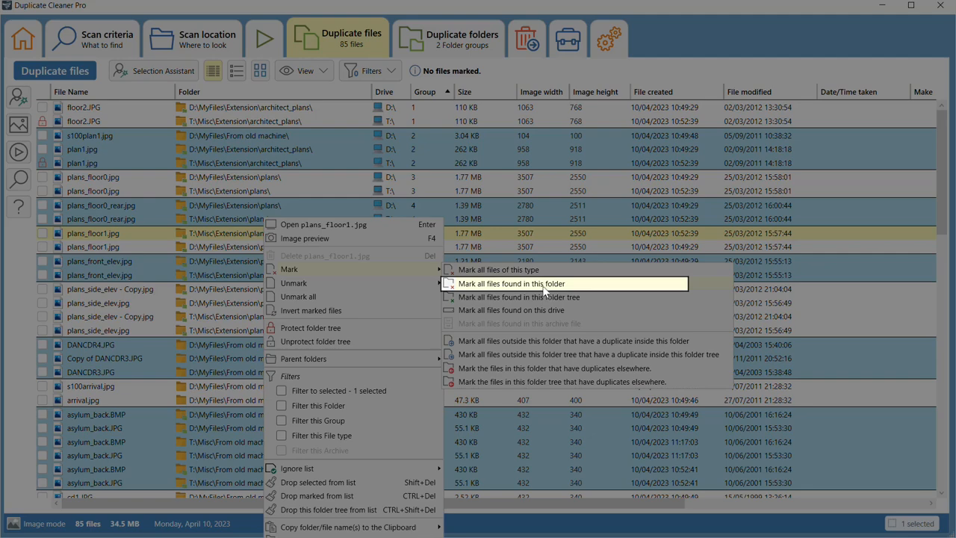
click(511, 283)
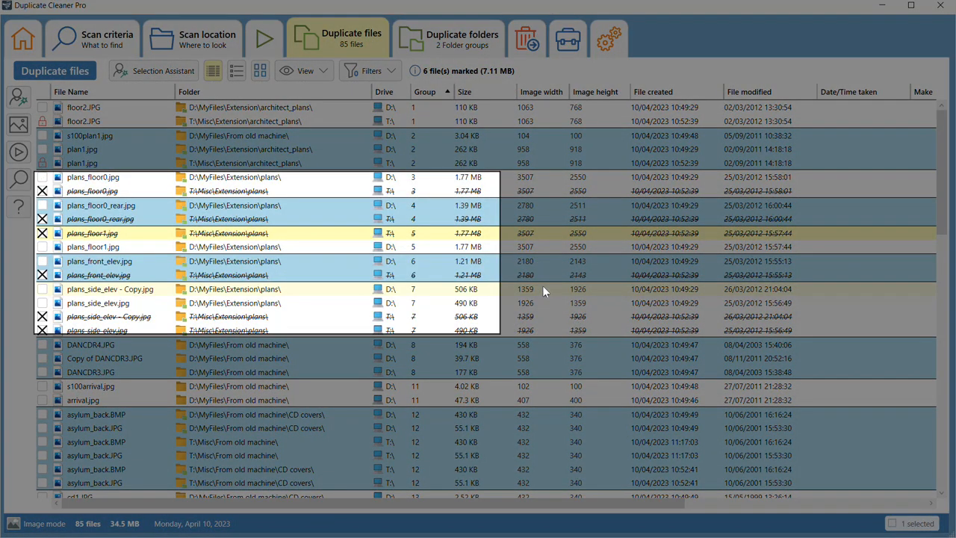
mouse_move(277, 394)
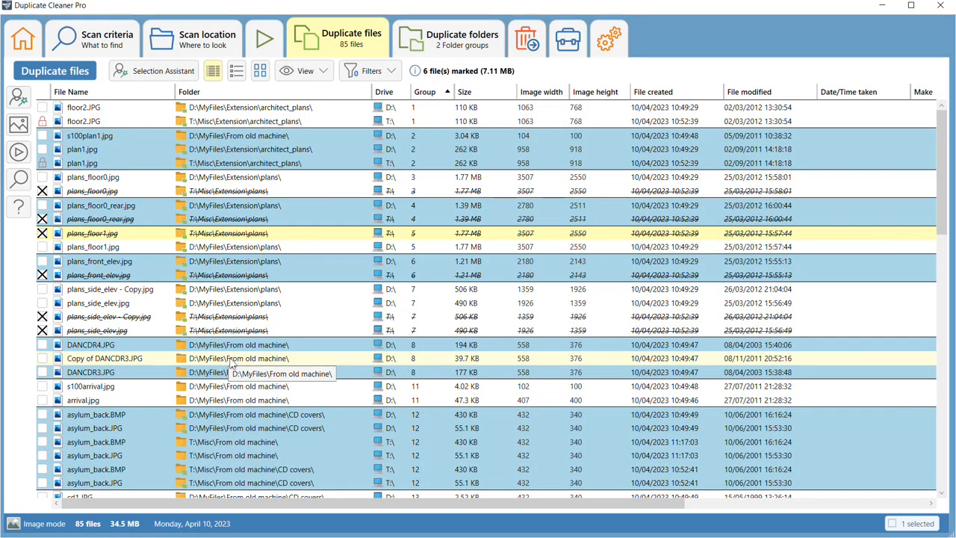
right_click(105, 358)
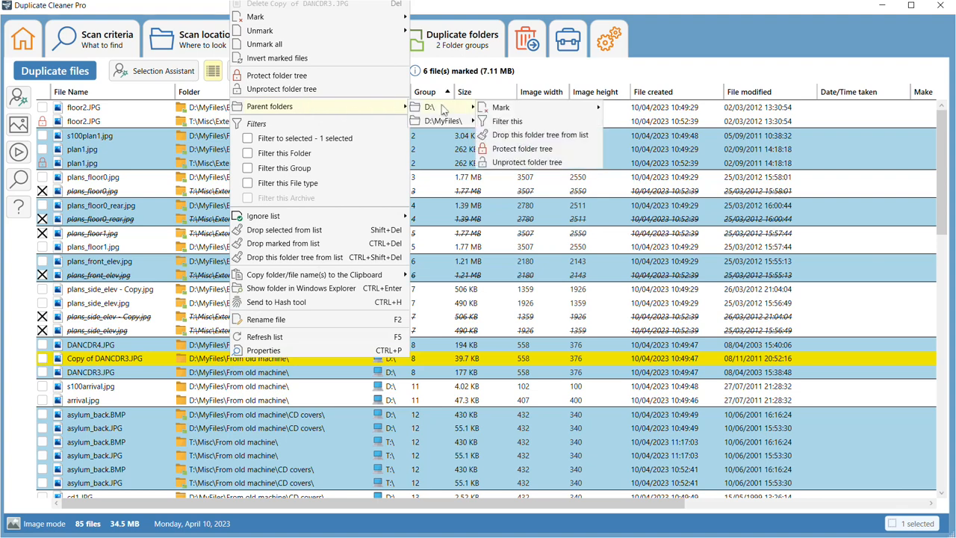
mouse_move(445, 114)
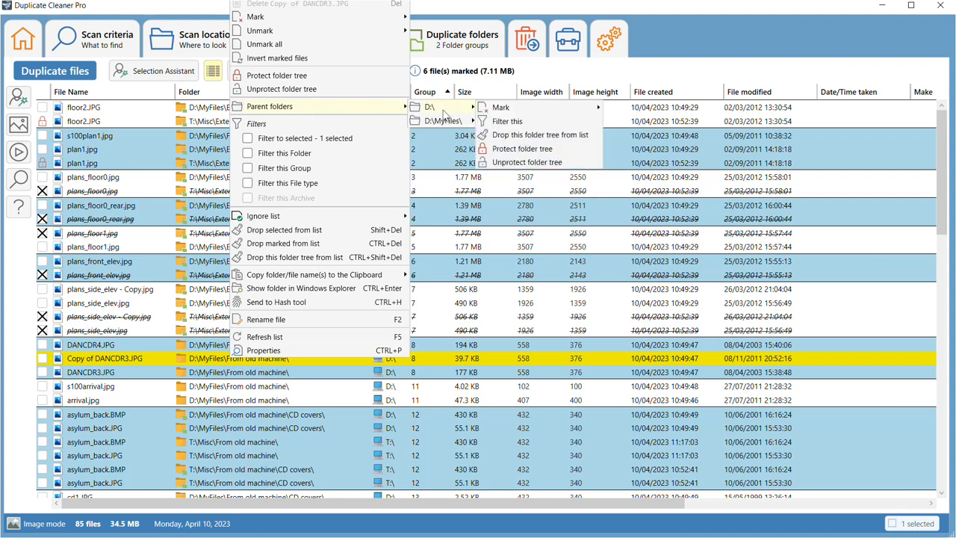
mouse_move(446, 121)
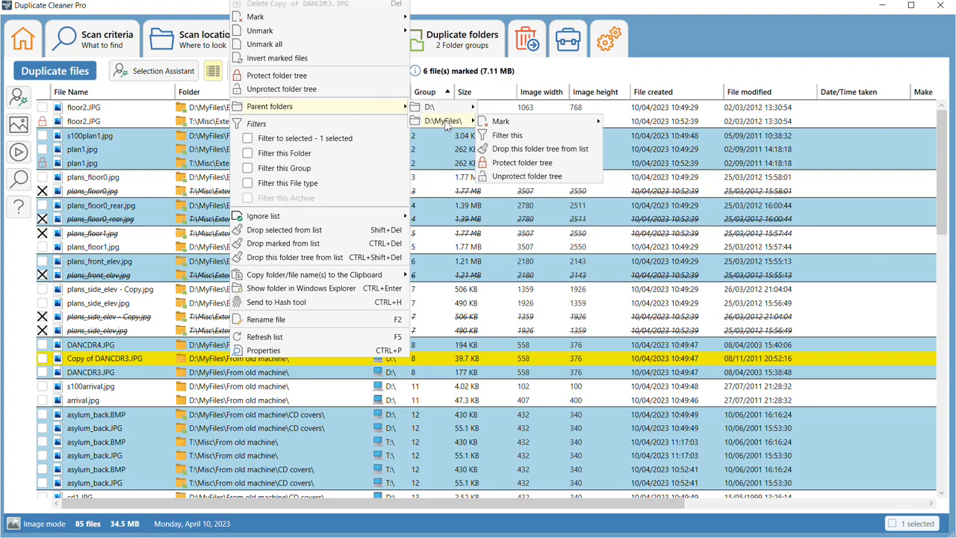
mouse_move(502, 121)
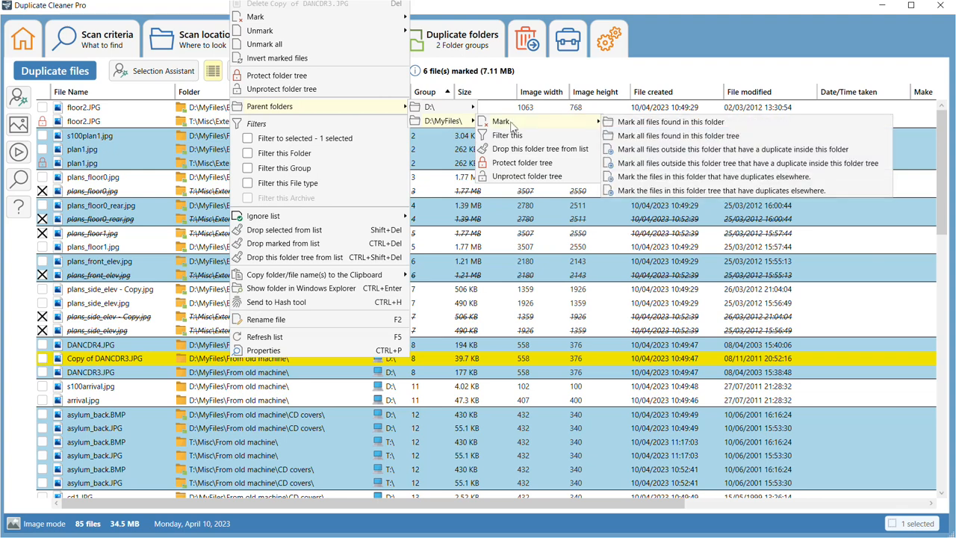
mouse_move(699, 121)
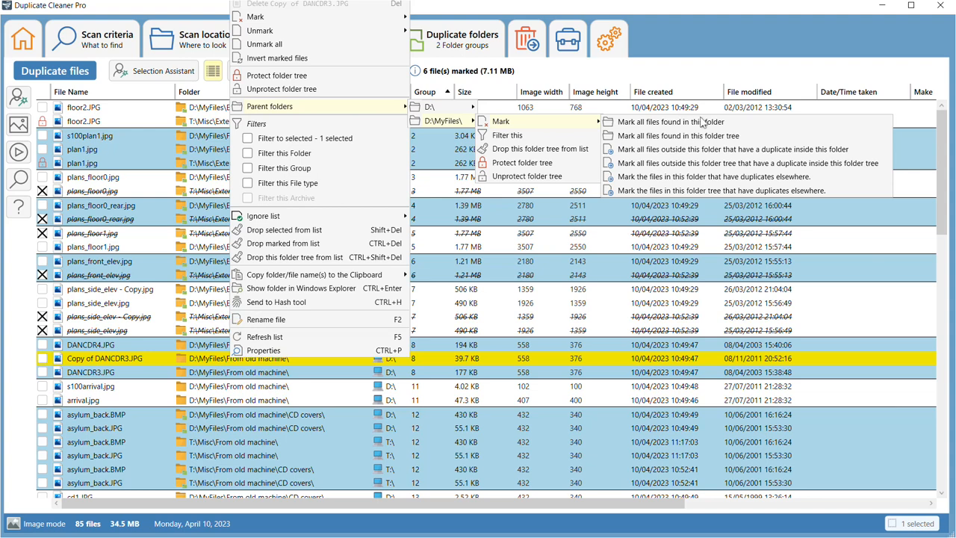
mouse_move(663, 56)
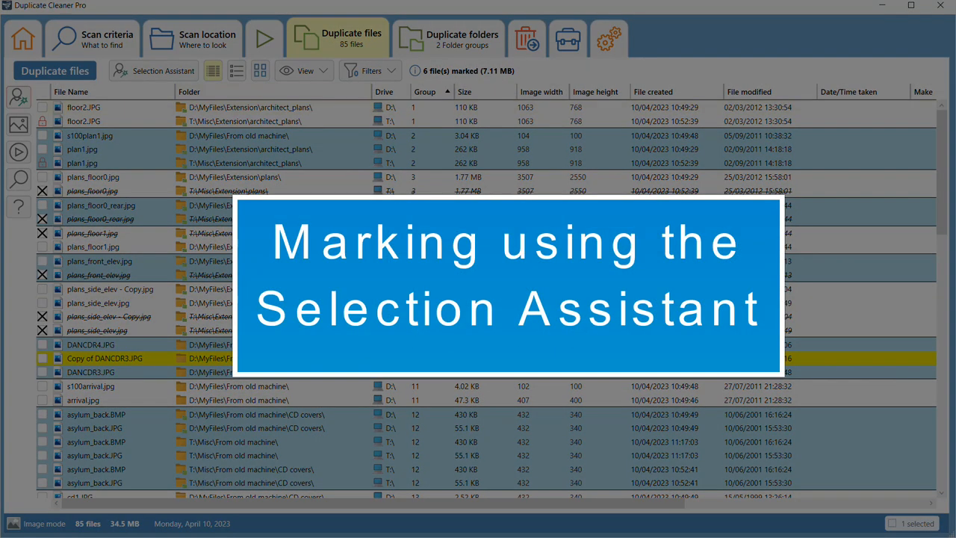
click(153, 71)
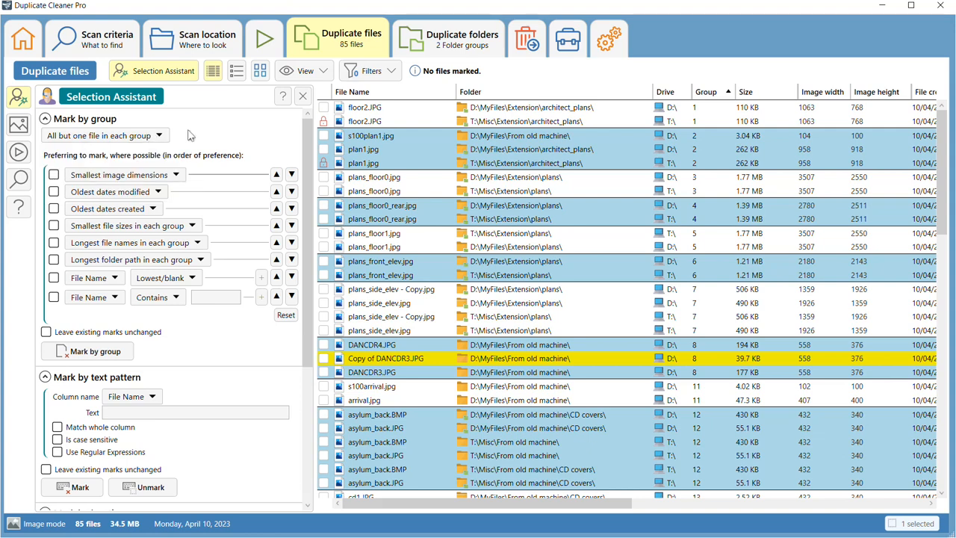
mouse_move(212, 134)
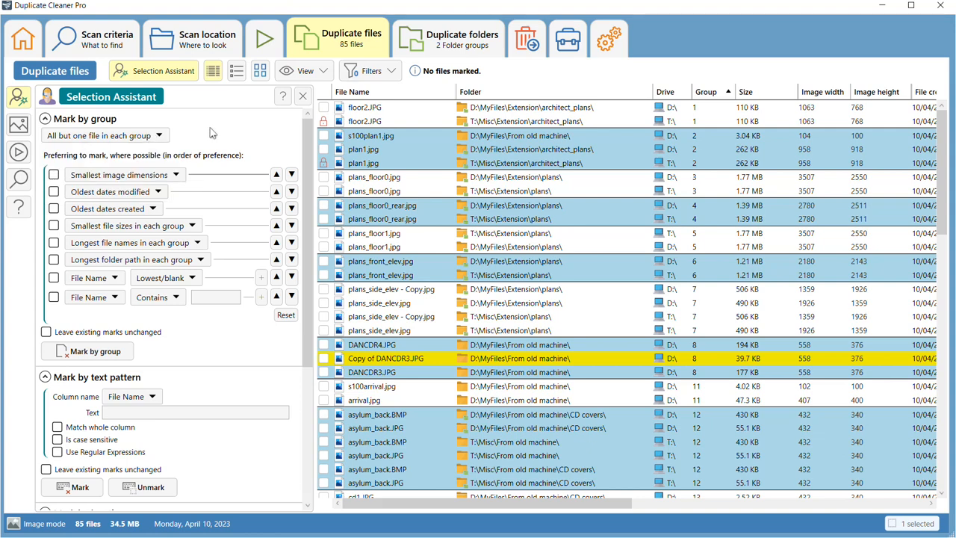
mouse_move(252, 131)
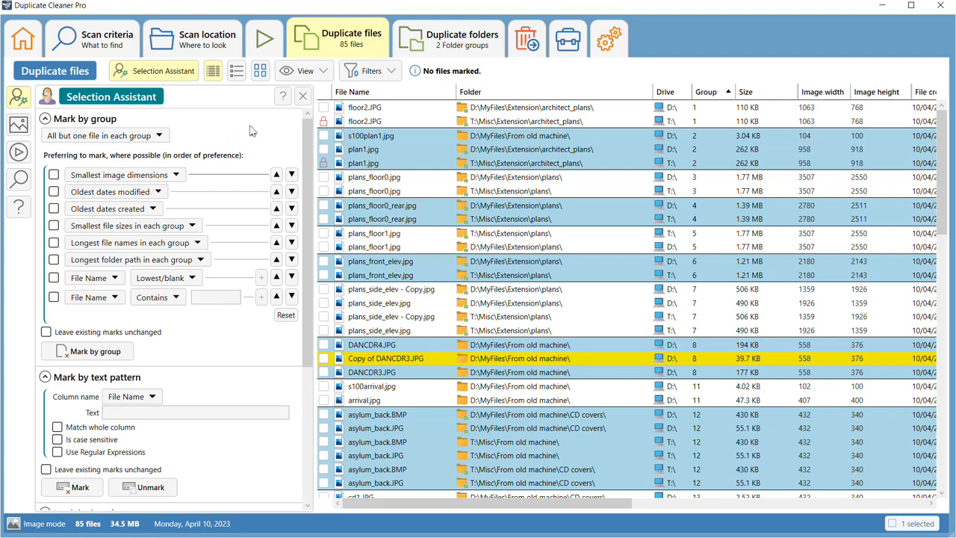
click(87, 351)
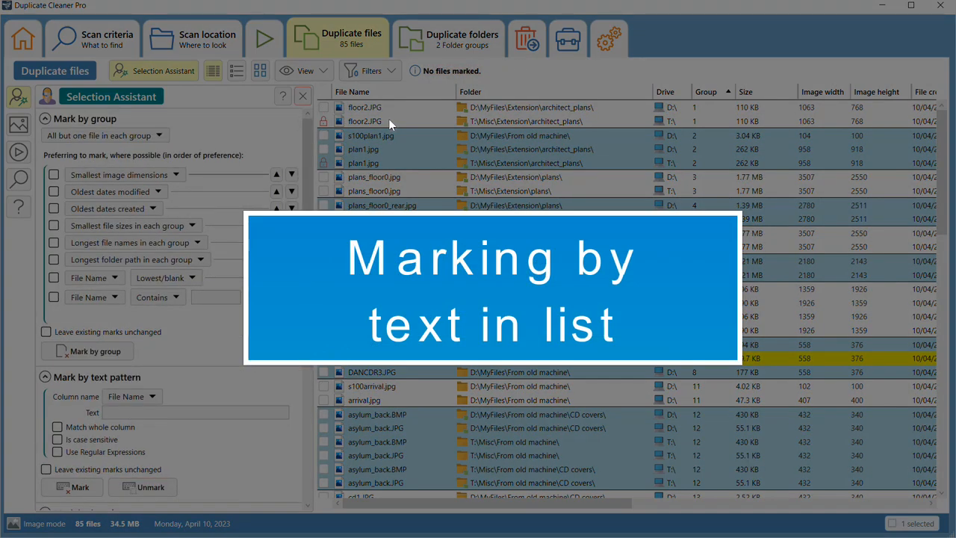
Mark by text pattern the three files whose File Name contains 'copy'.
click(301, 96)
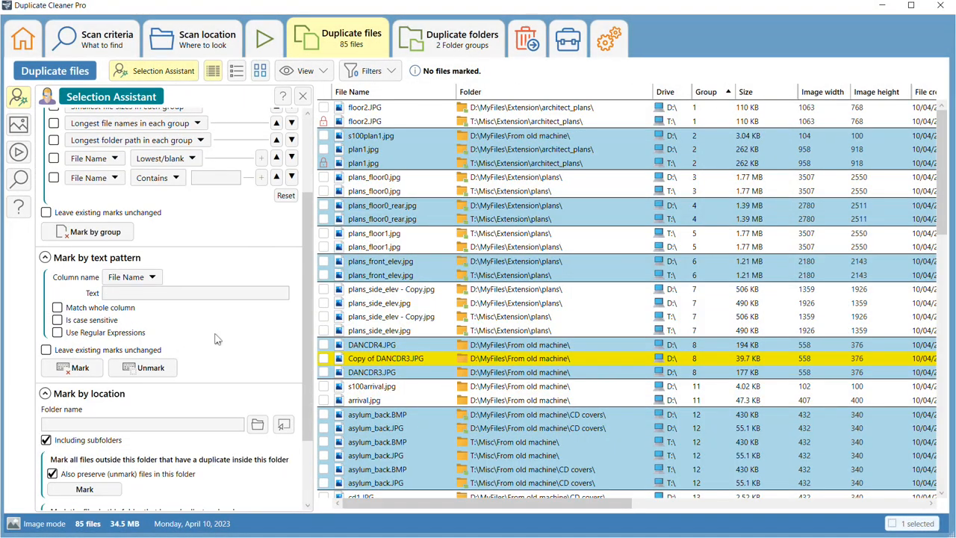
scroll(down, 3)
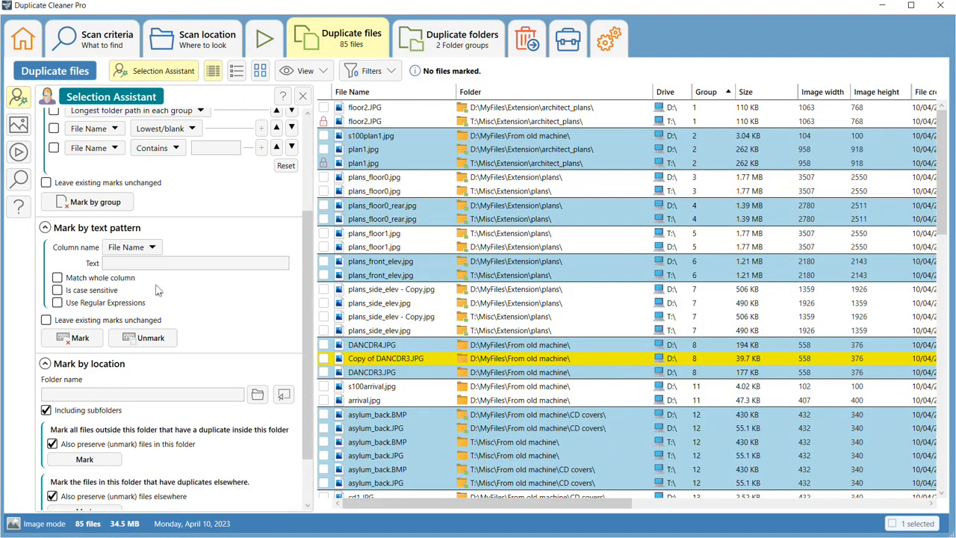
click(196, 263)
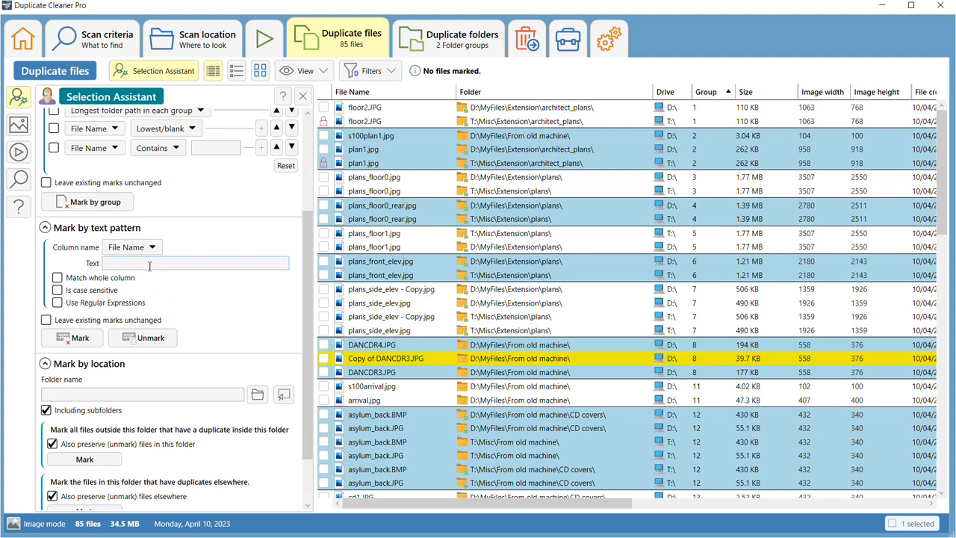
mouse_move(150, 263)
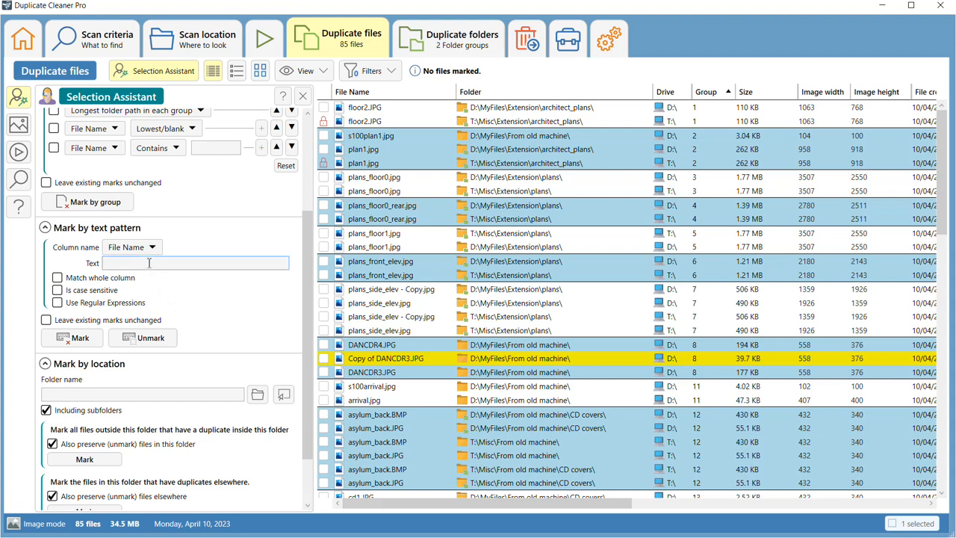
text(copy)
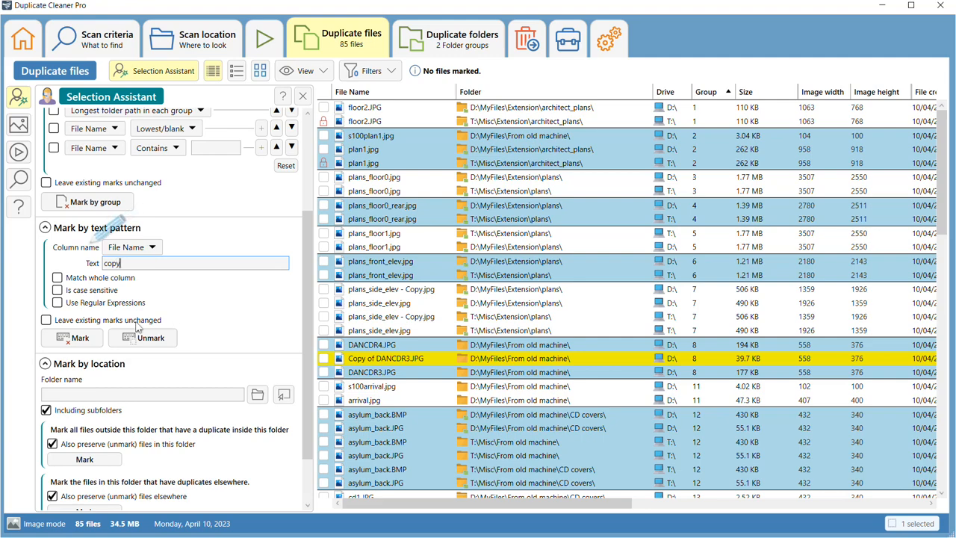
click(71, 338)
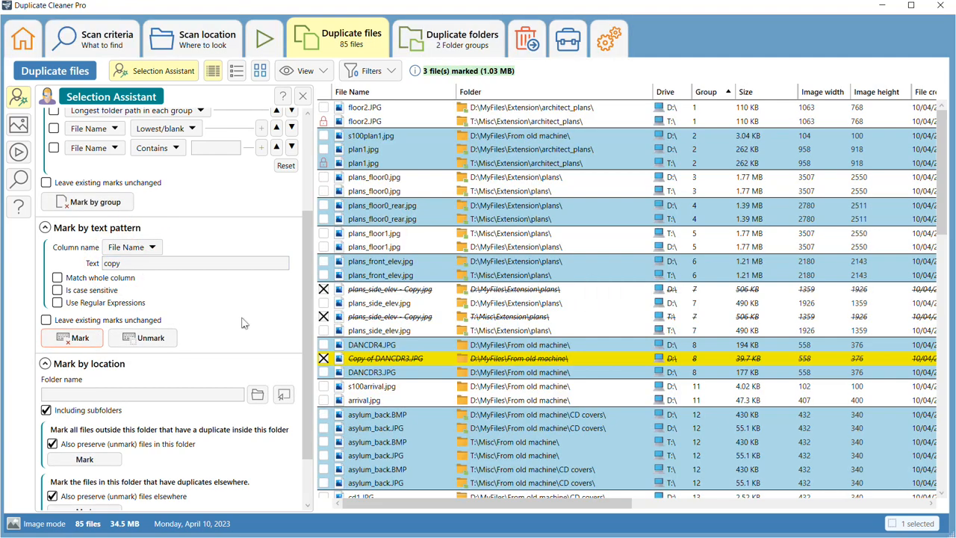
scroll(down, 3)
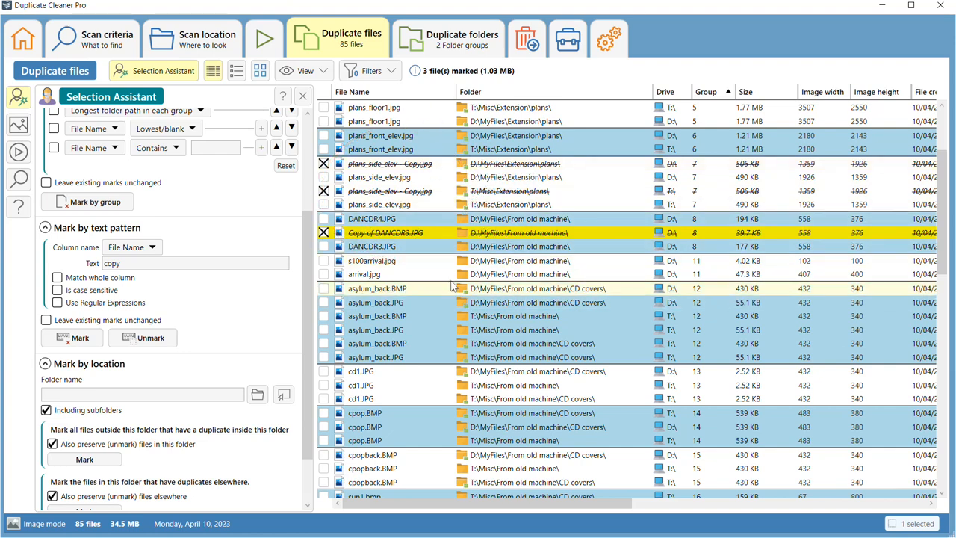
scroll(down, 3)
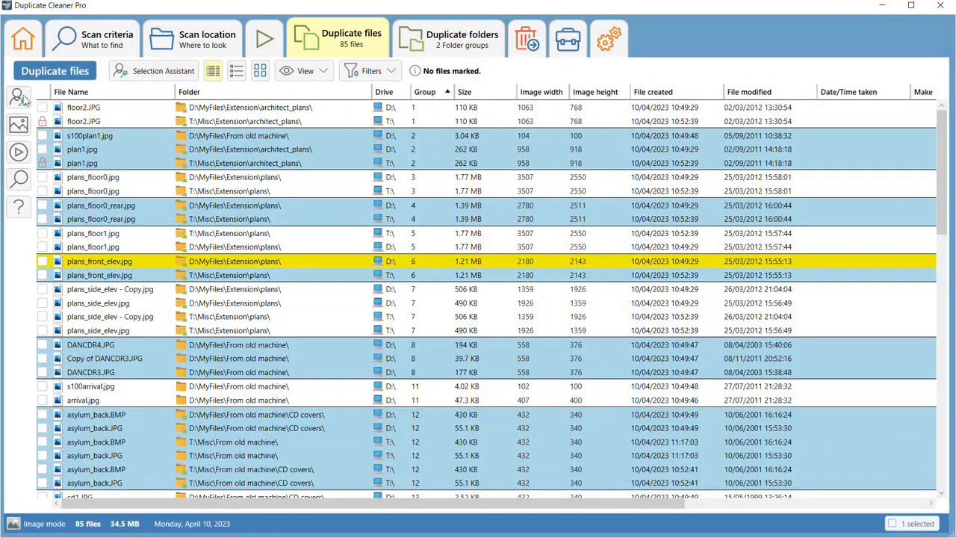
In Selection Assistant, mark by location the T:\Misc\Extension\plans\ folder duplicates.
click(17, 98)
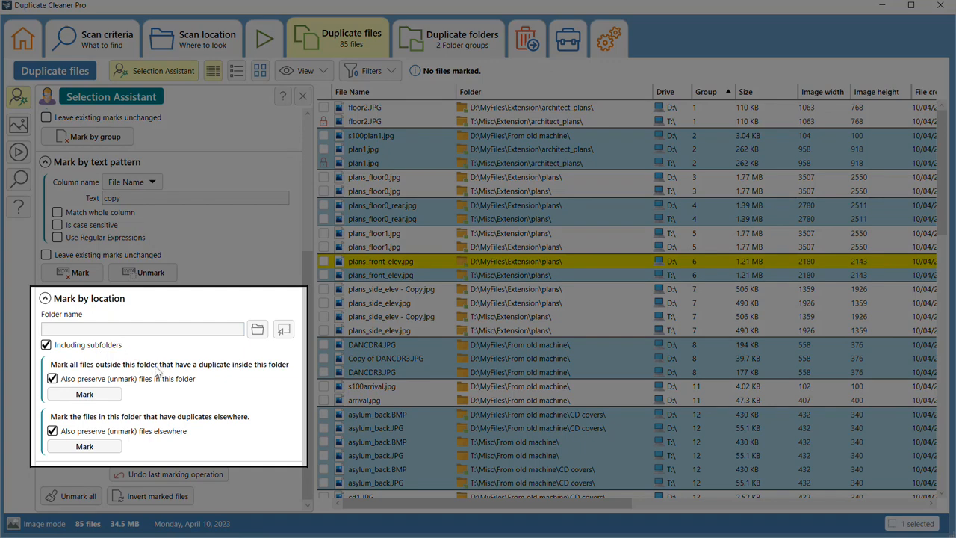
mouse_move(242, 405)
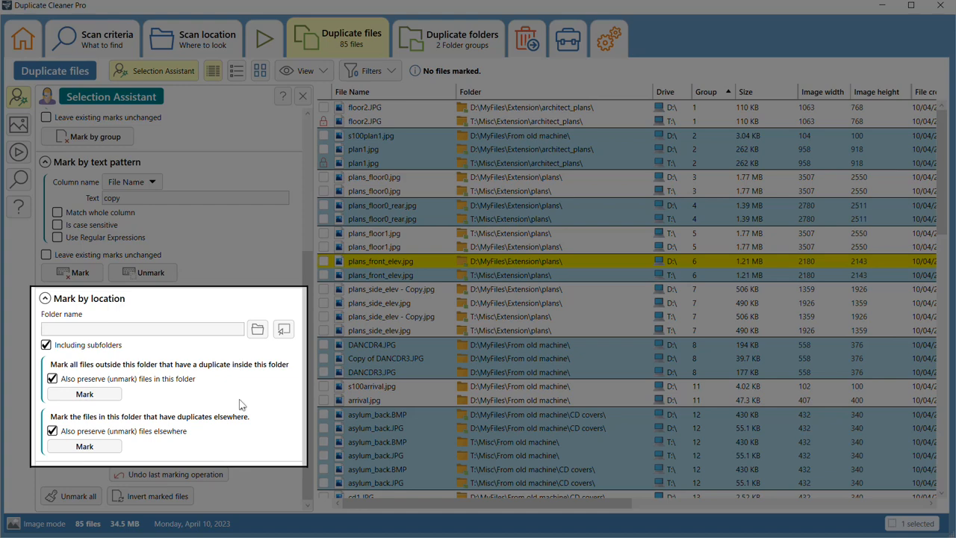
mouse_move(242, 396)
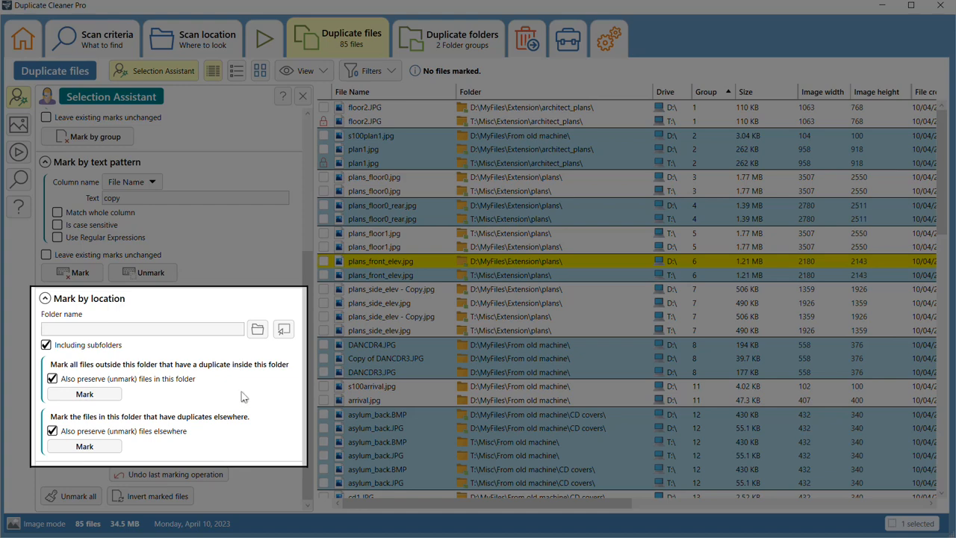
mouse_move(221, 400)
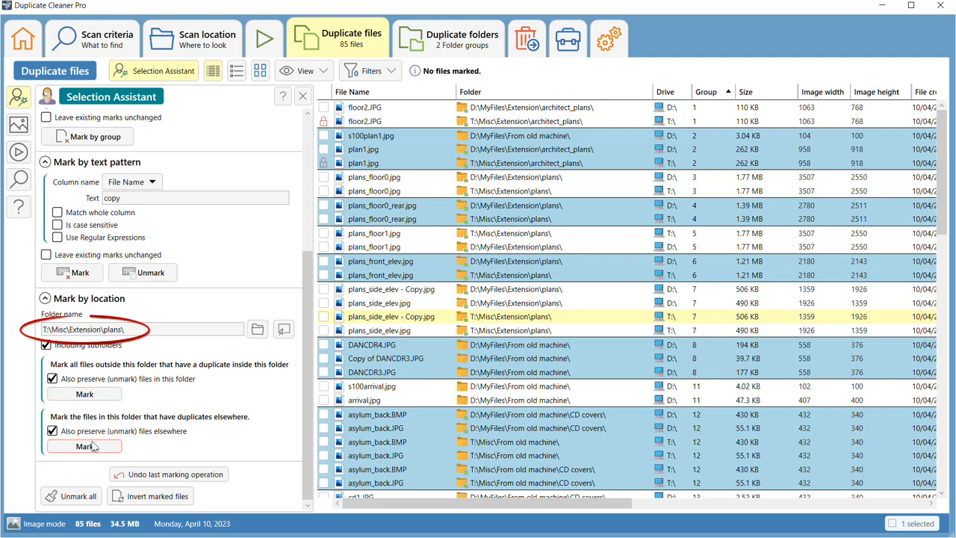
click(83, 445)
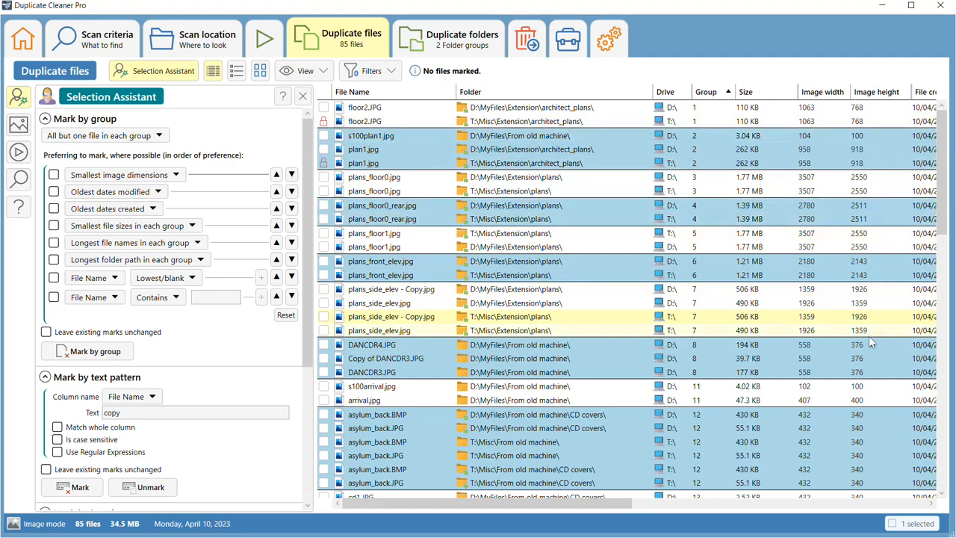
Mark by group with Smallest image dimensions preferred, all but one file per group — 54 files, 21.5 MB.
scroll(down, 3)
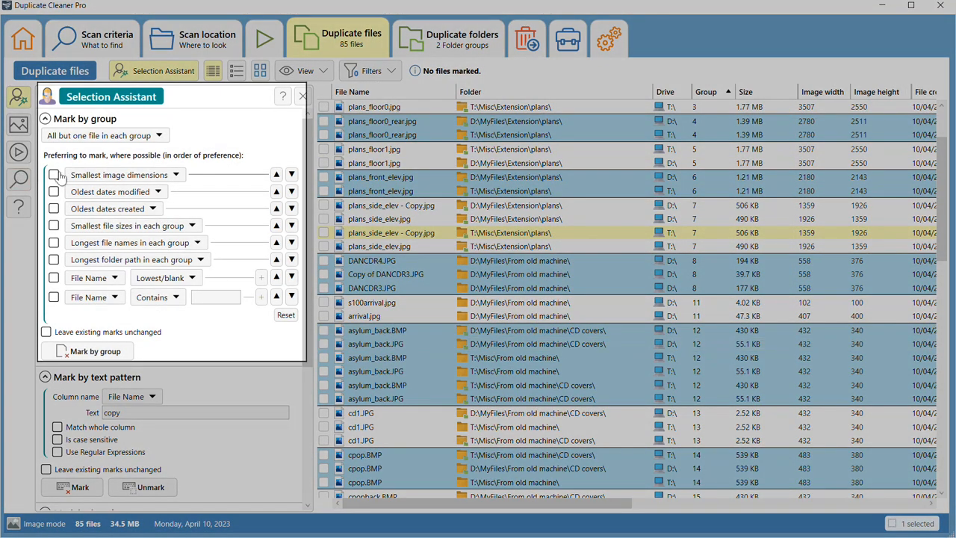
click(54, 174)
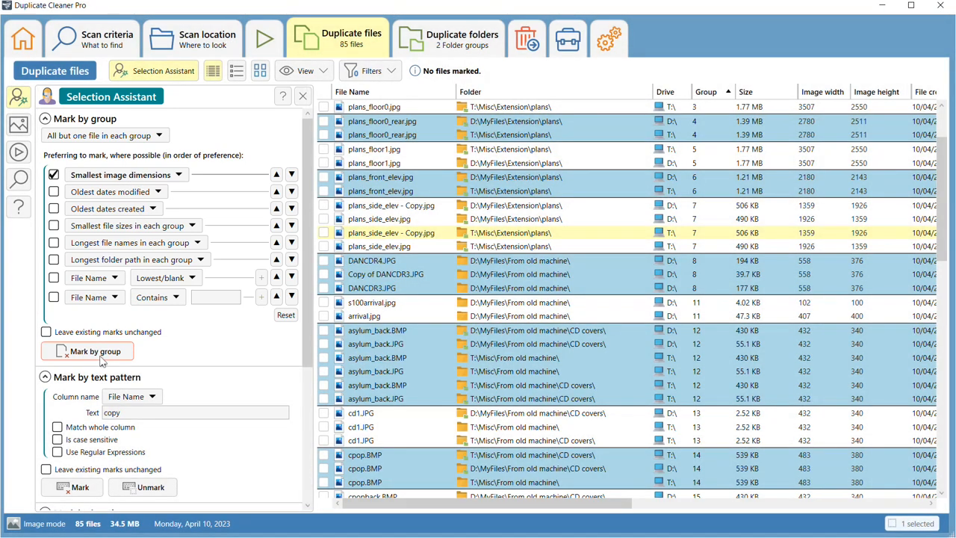
click(94, 351)
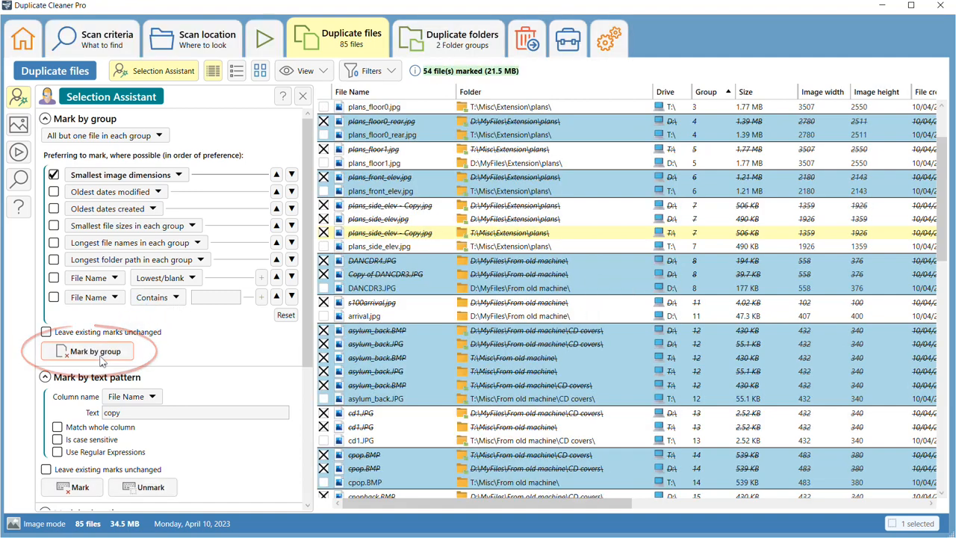
click(93, 351)
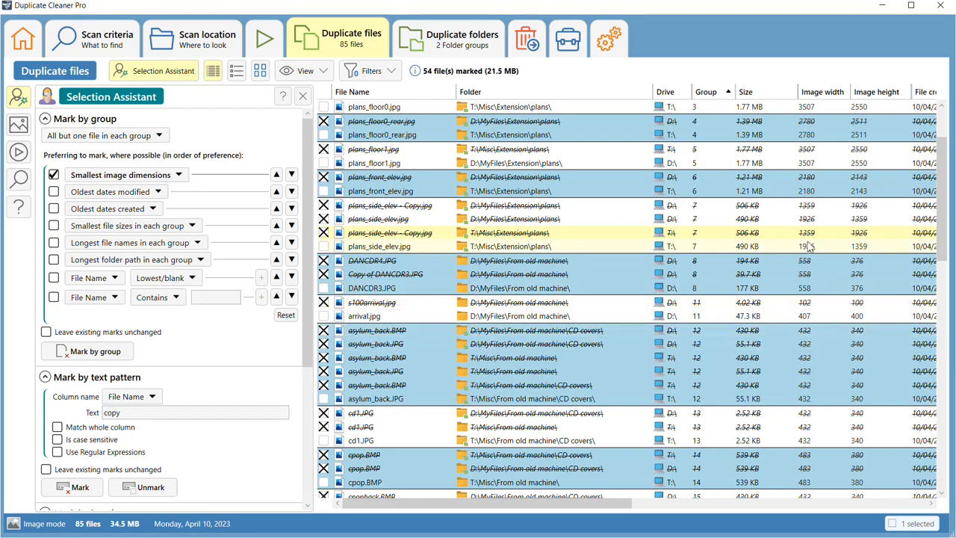
click(526, 37)
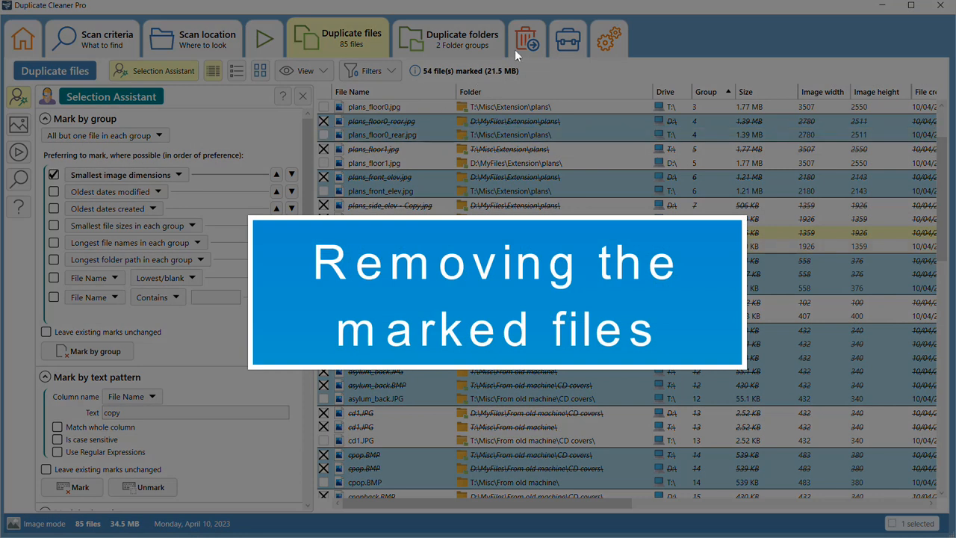
mouse_move(526, 39)
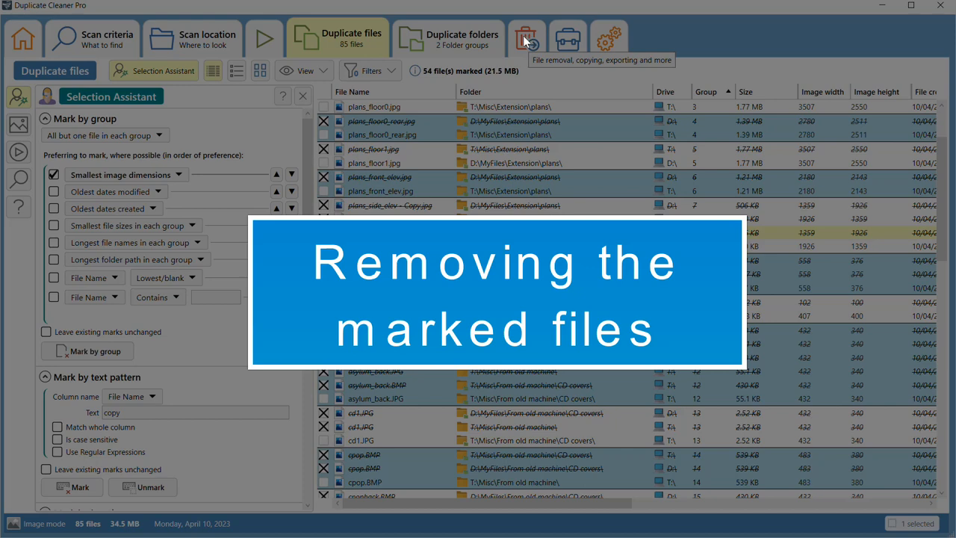
Show the File removal page listing the 54 marked files (21.5 MB) ready to delete.
click(526, 37)
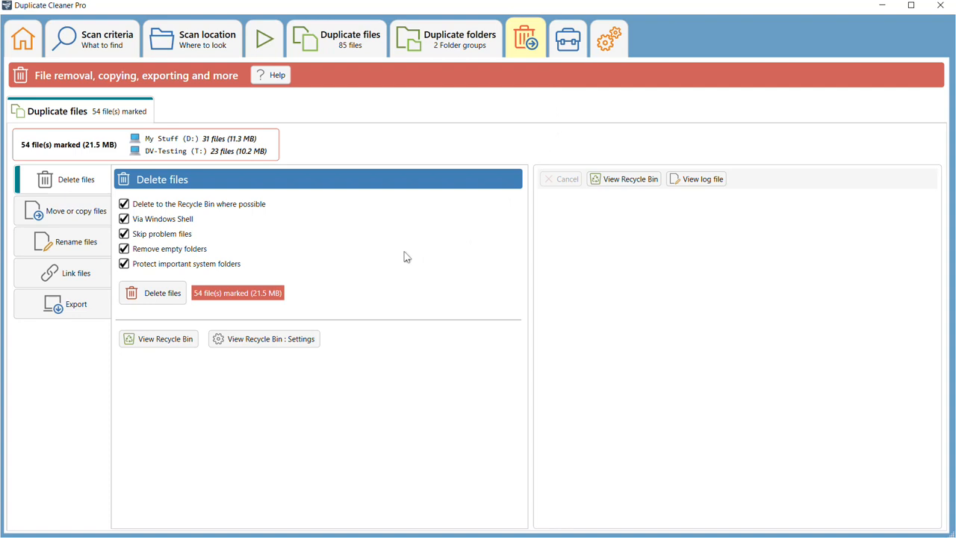
mouse_move(379, 257)
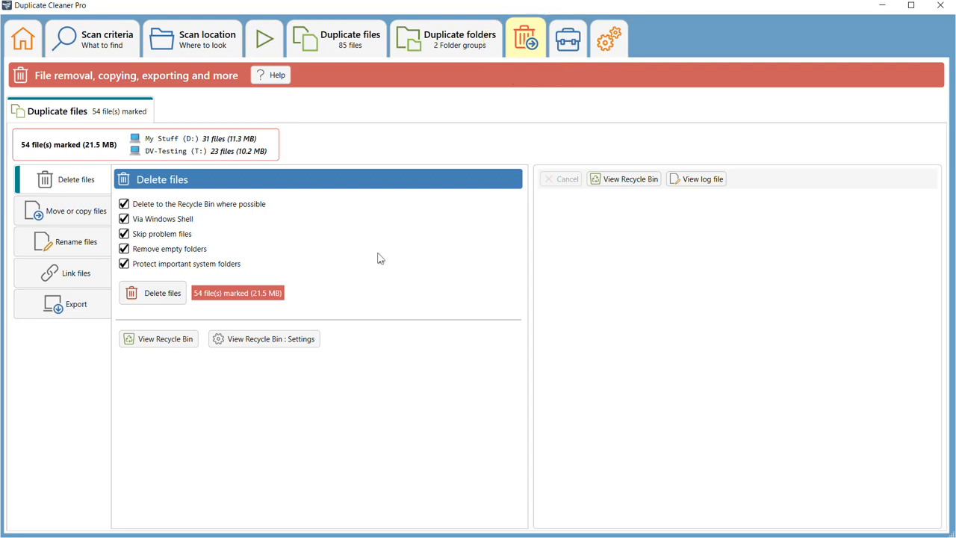
mouse_move(870, 78)
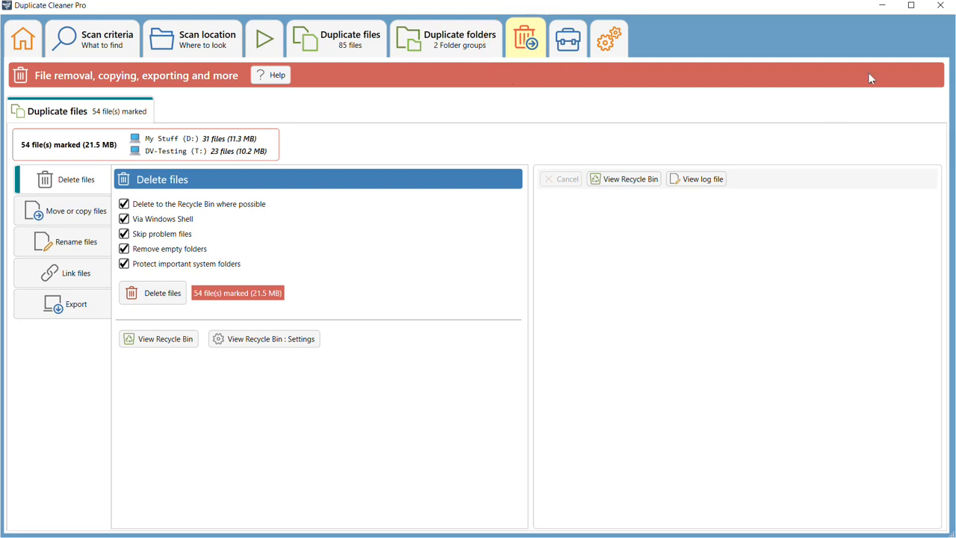